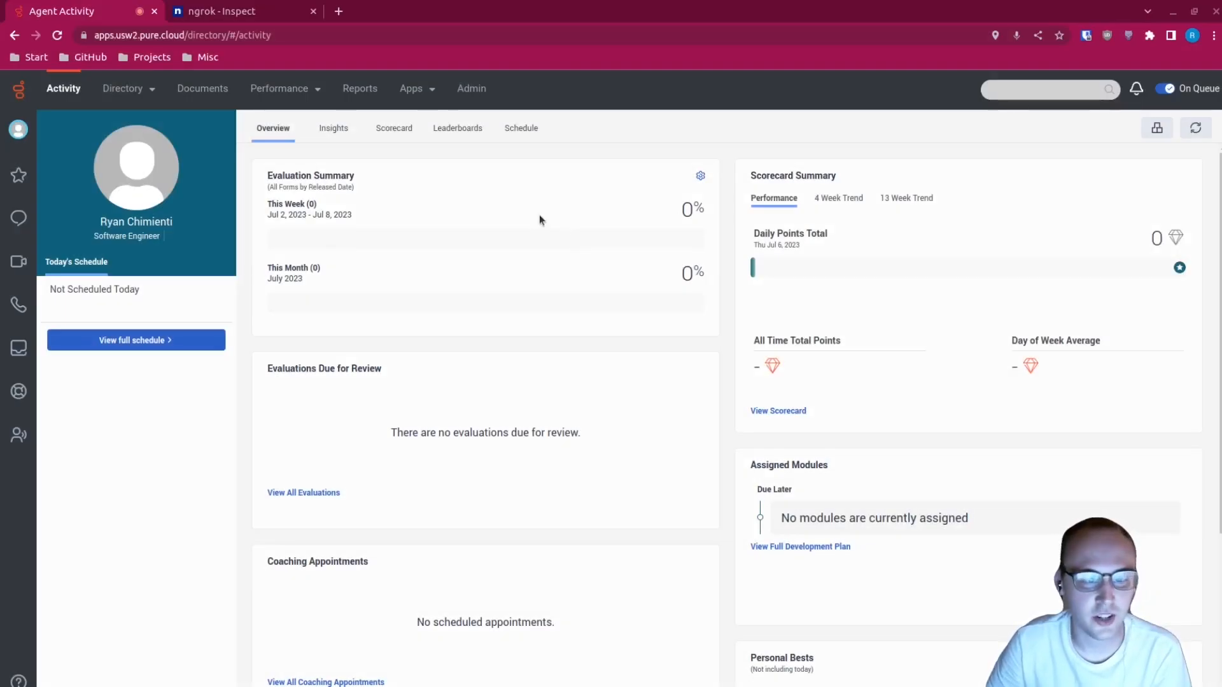
# Step: From Admin > Integrations, bring up the catalogue of integrations available to install
pyautogui.click(469, 88)
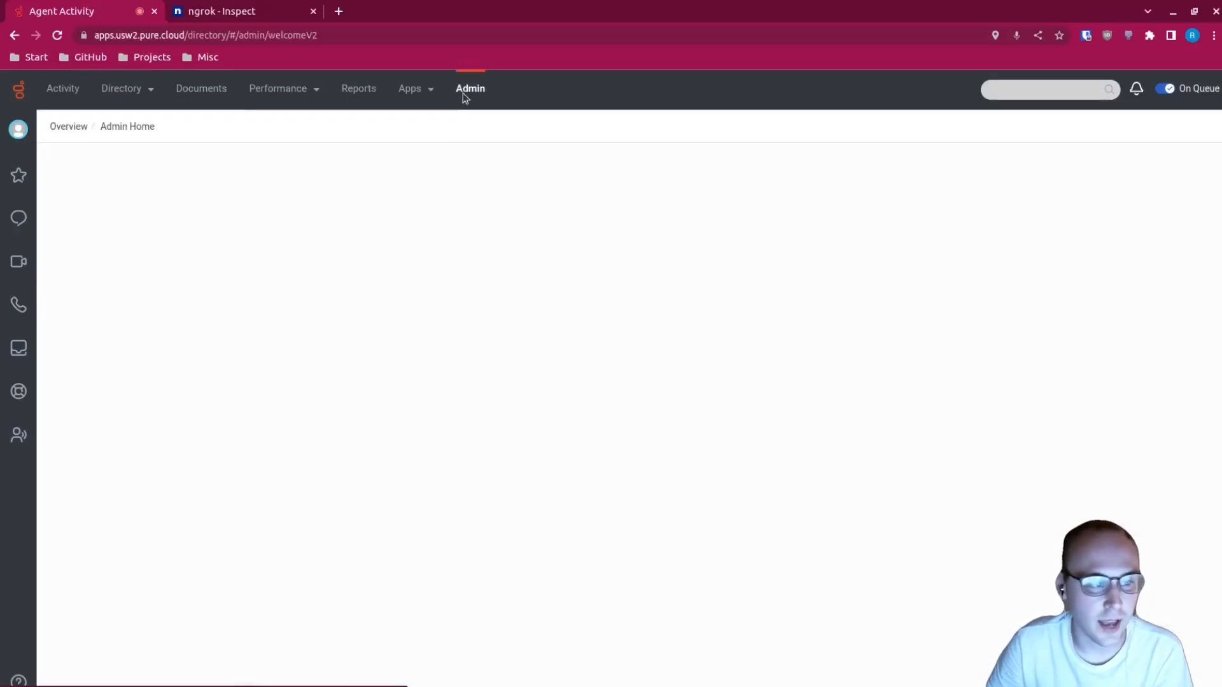
pyautogui.click(470, 88)
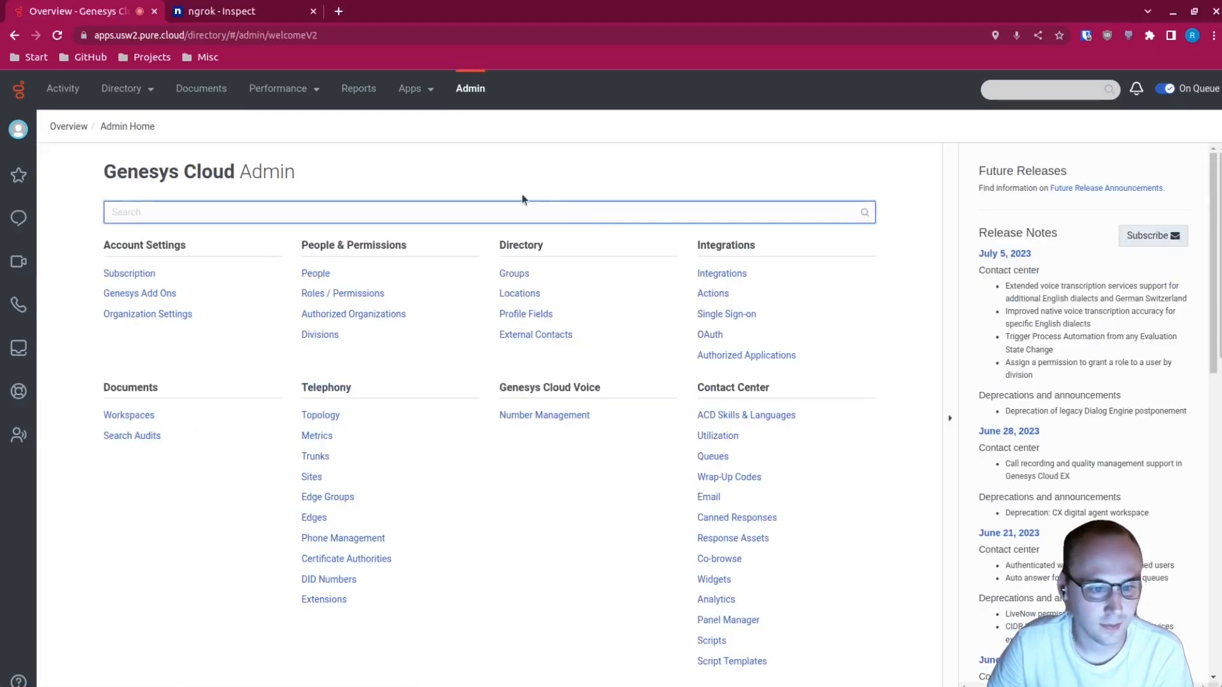
pyautogui.click(721, 272)
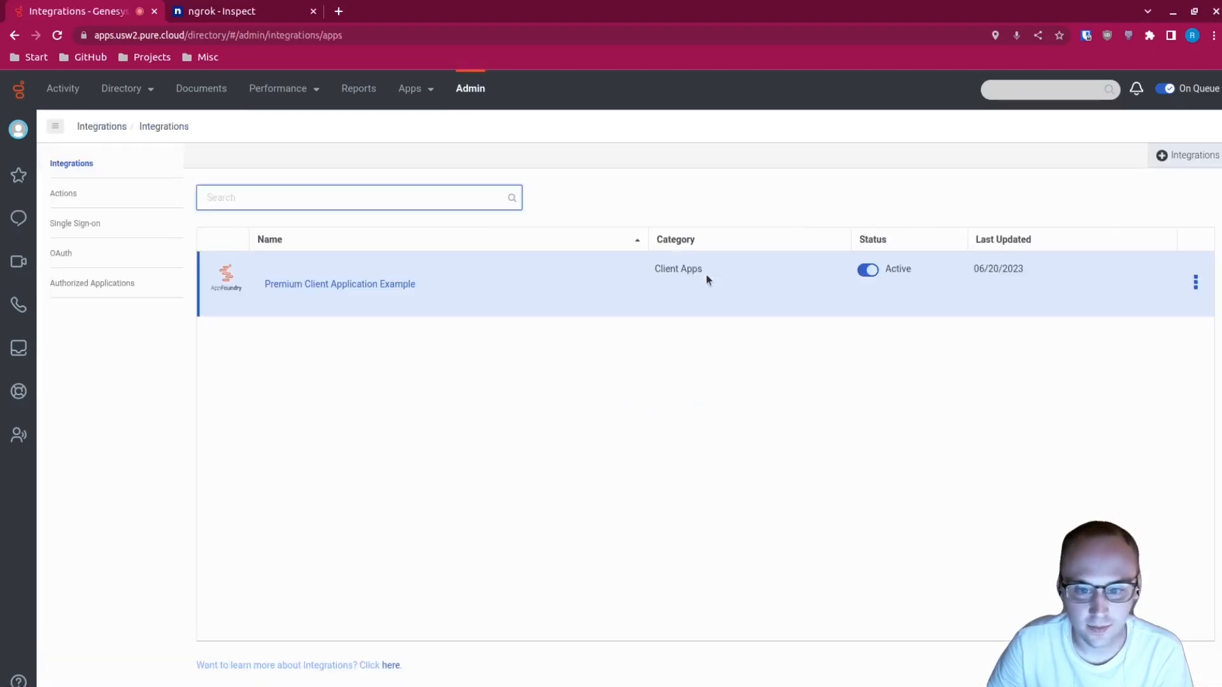
pyautogui.click(1188, 155)
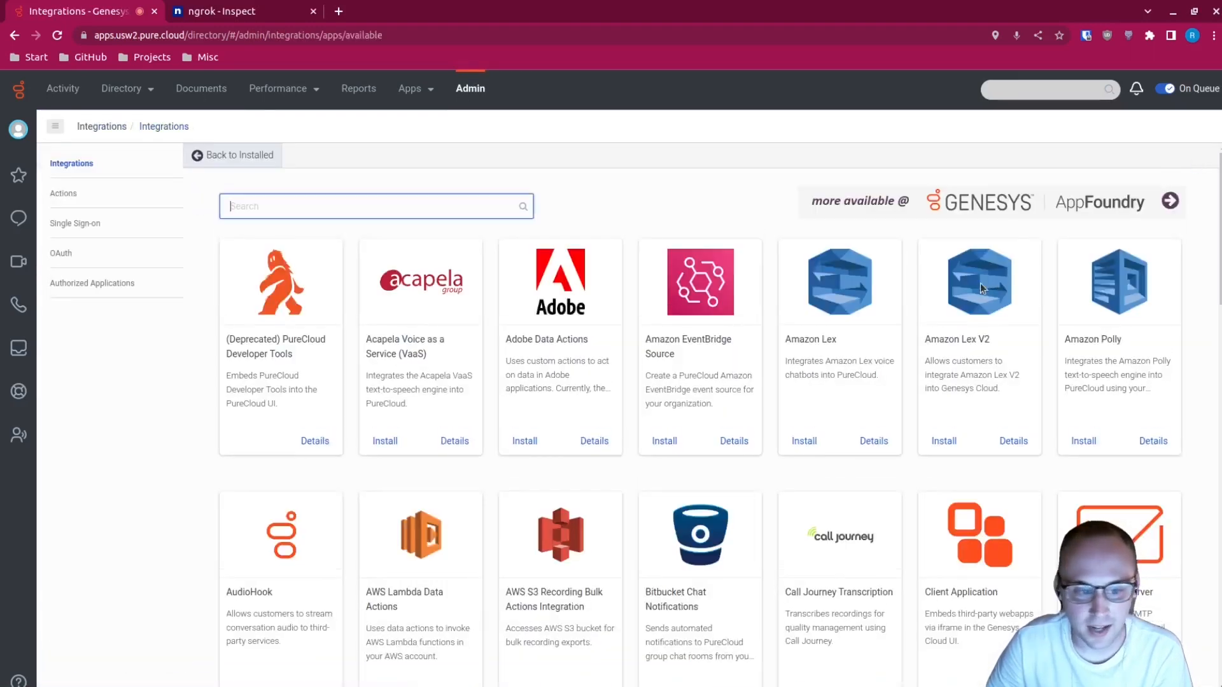
# Step: Install the AudioHook integration and rename it Deepgram
pyautogui.scroll(-3)
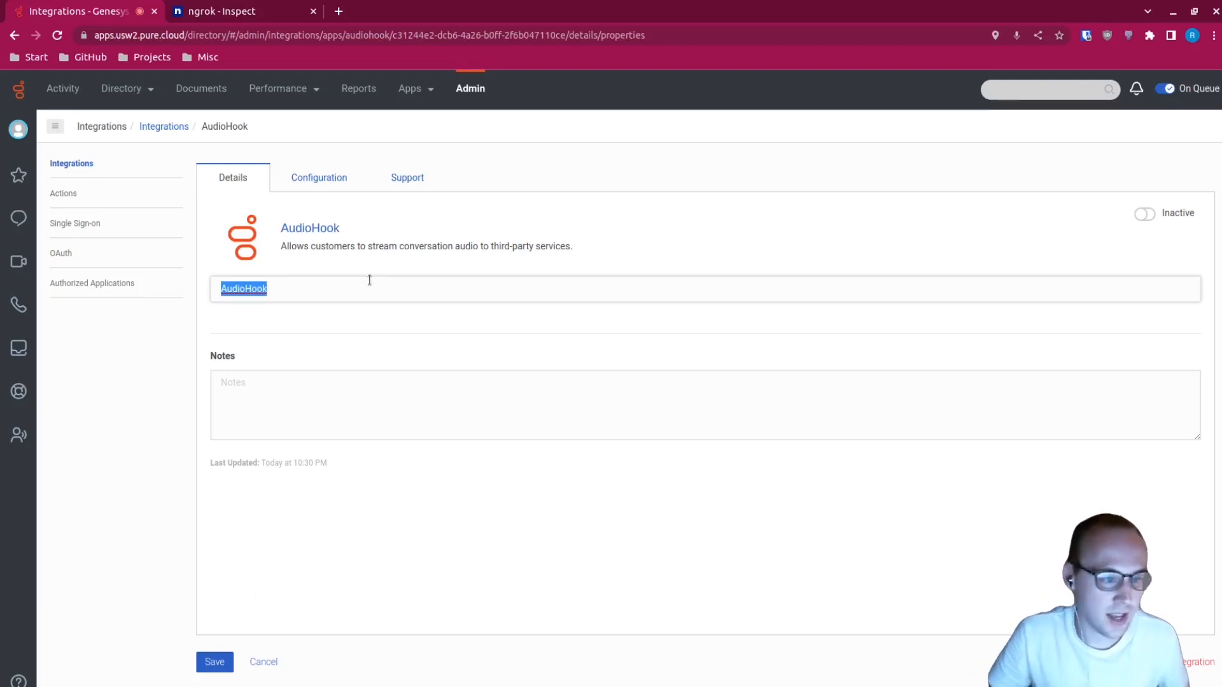
pyautogui.write('Deepgram')
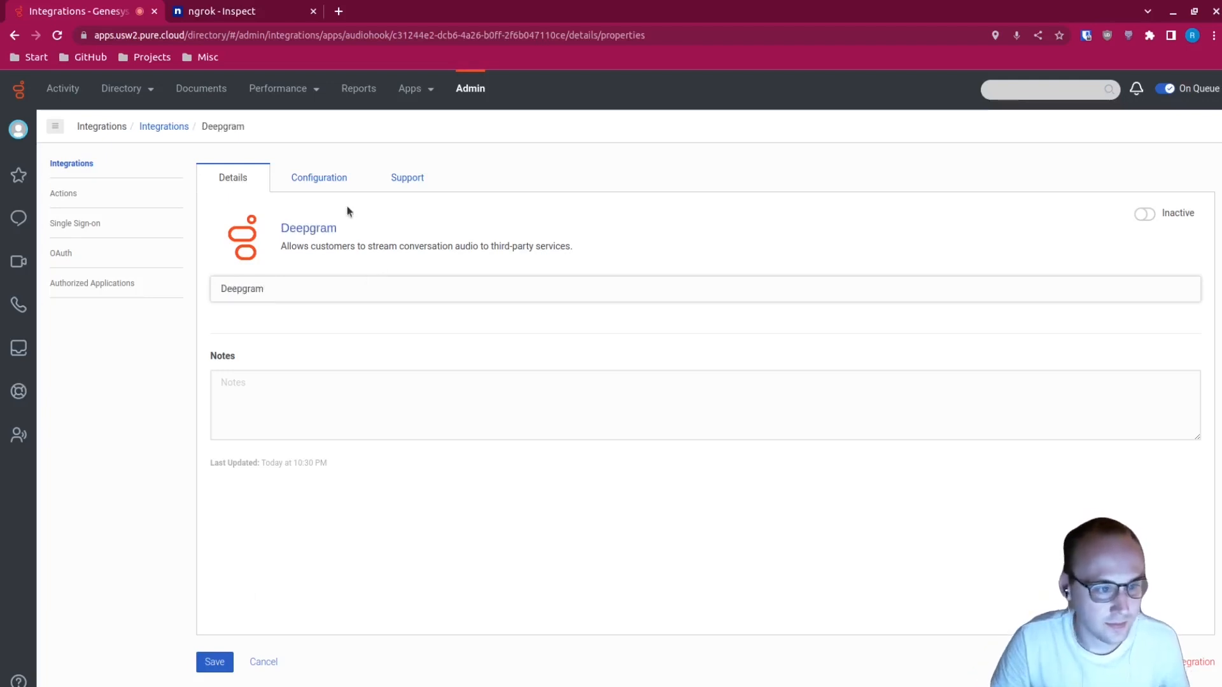
# Step: Set the Connection URI to wss://integrations.deepgram.com/genesys with Channel left on both
pyautogui.click(318, 177)
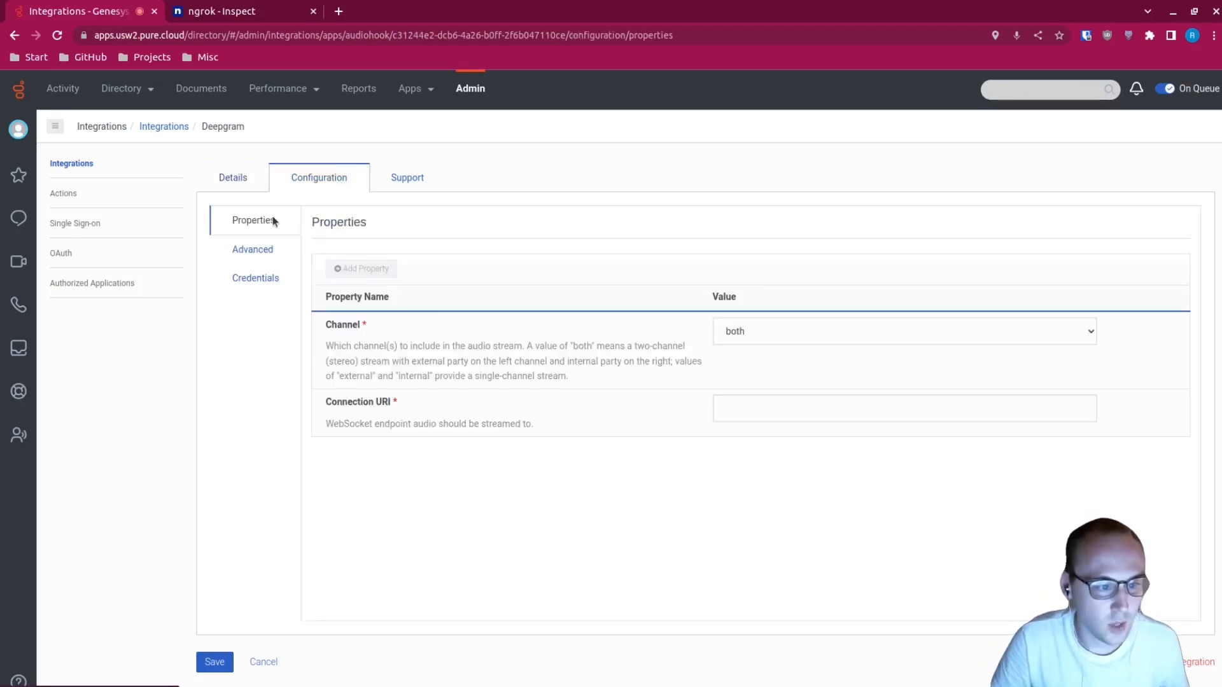
pyautogui.click(904, 409)
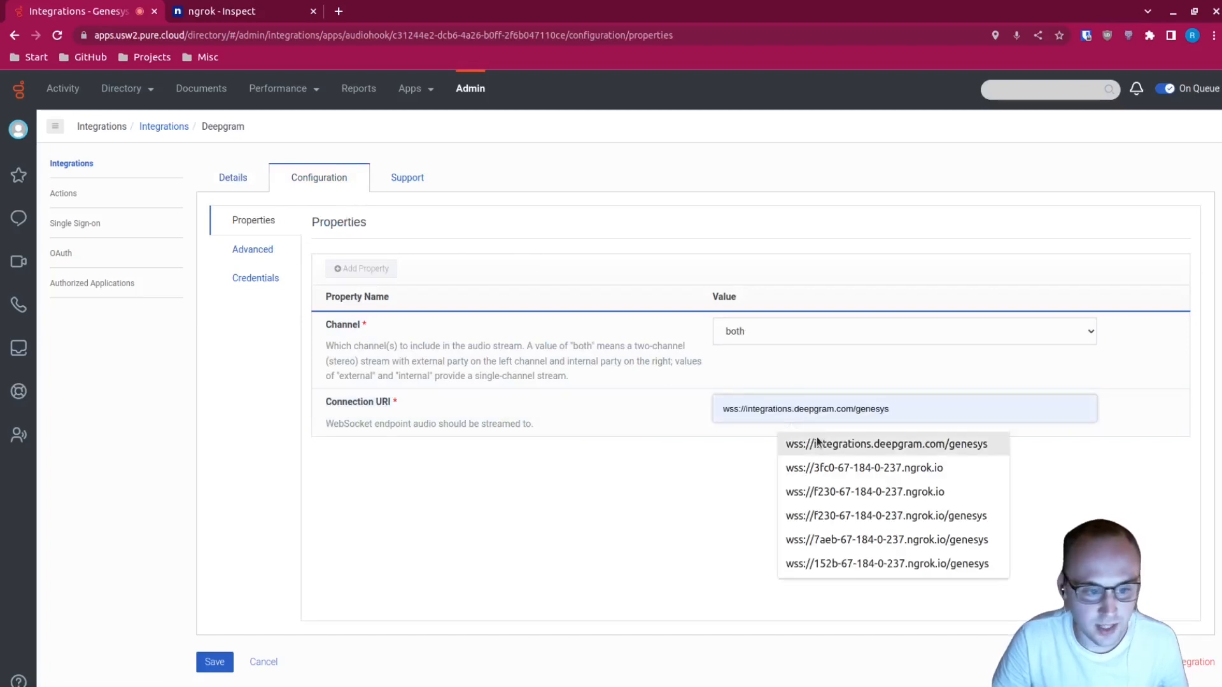
pyautogui.tripleClick(804, 409)
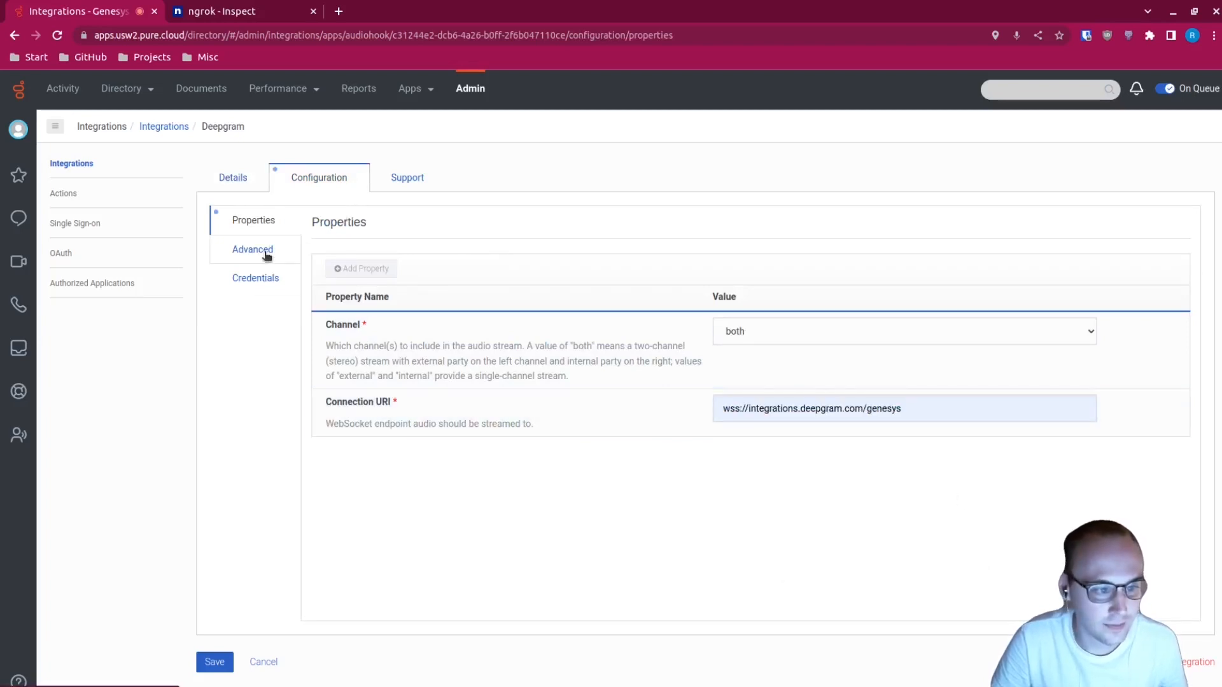
pyautogui.click(252, 249)
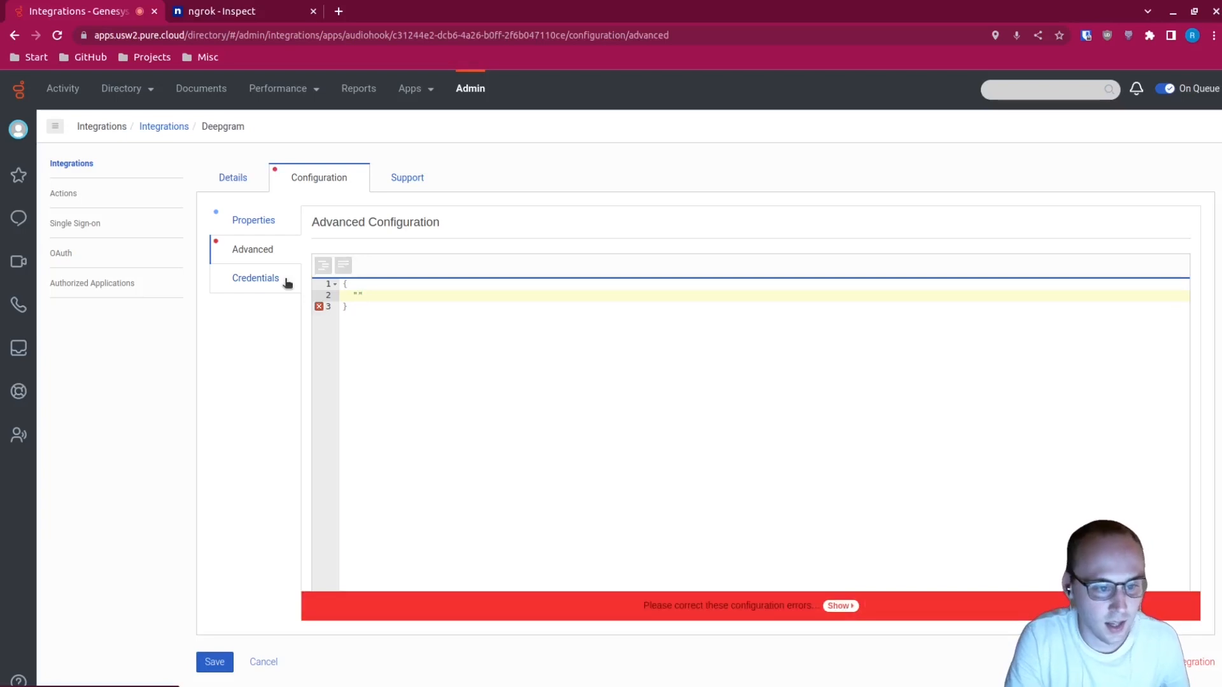
pyautogui.write('"model": "G')
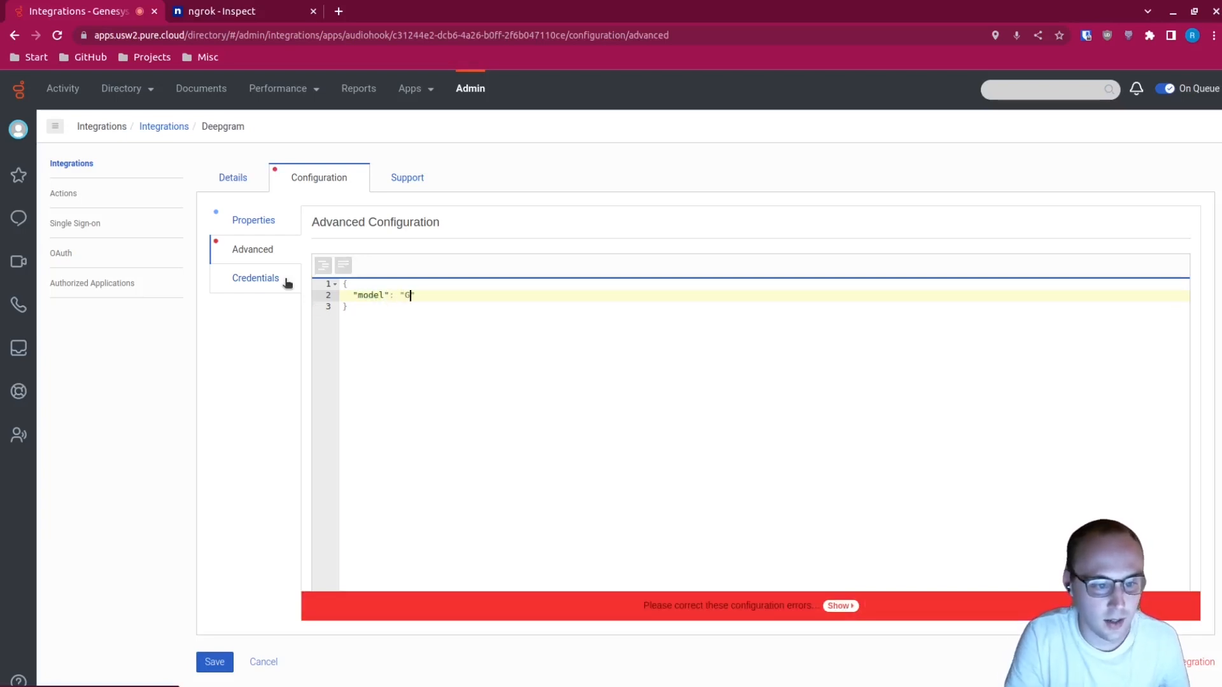
pyautogui.write('eneral')
pyautogui.write('"tier": "nova",')
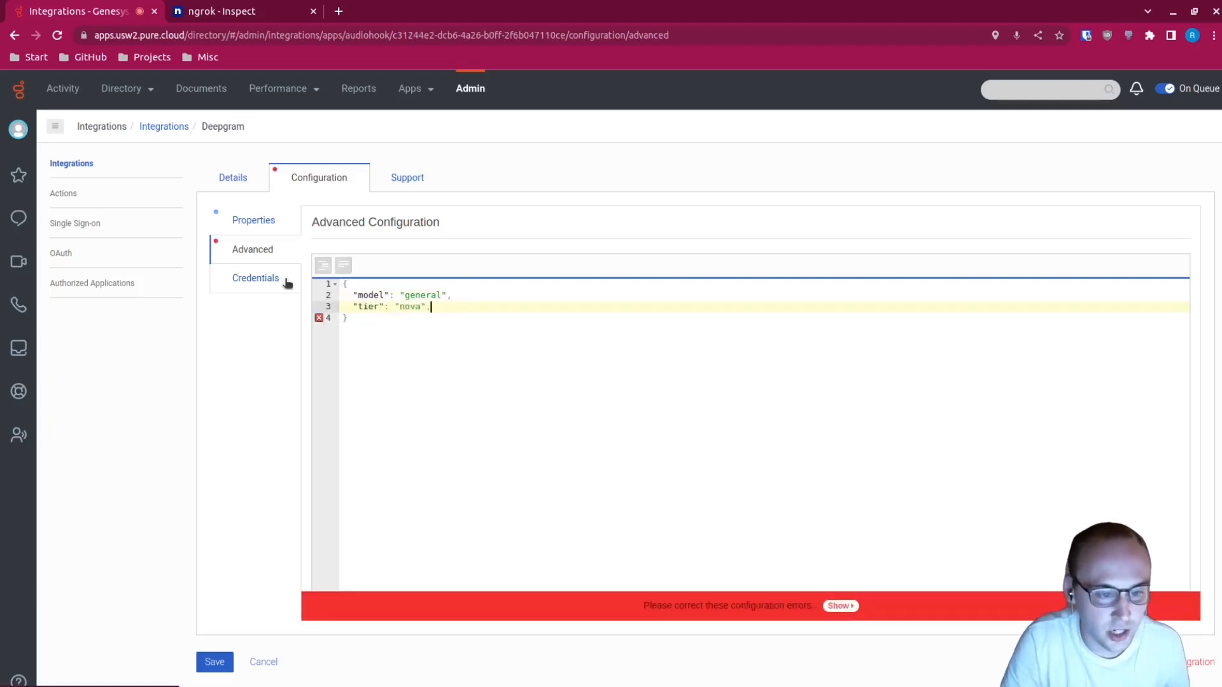
pyautogui.write('"callback"')
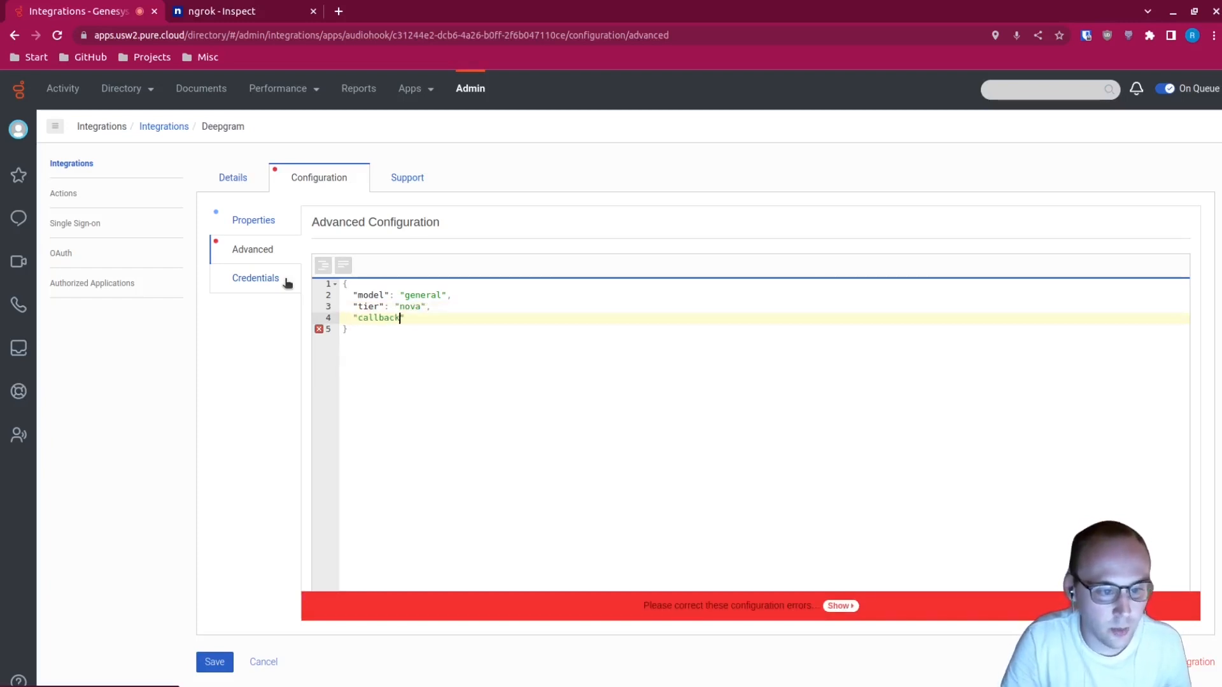
pyautogui.write('": "')
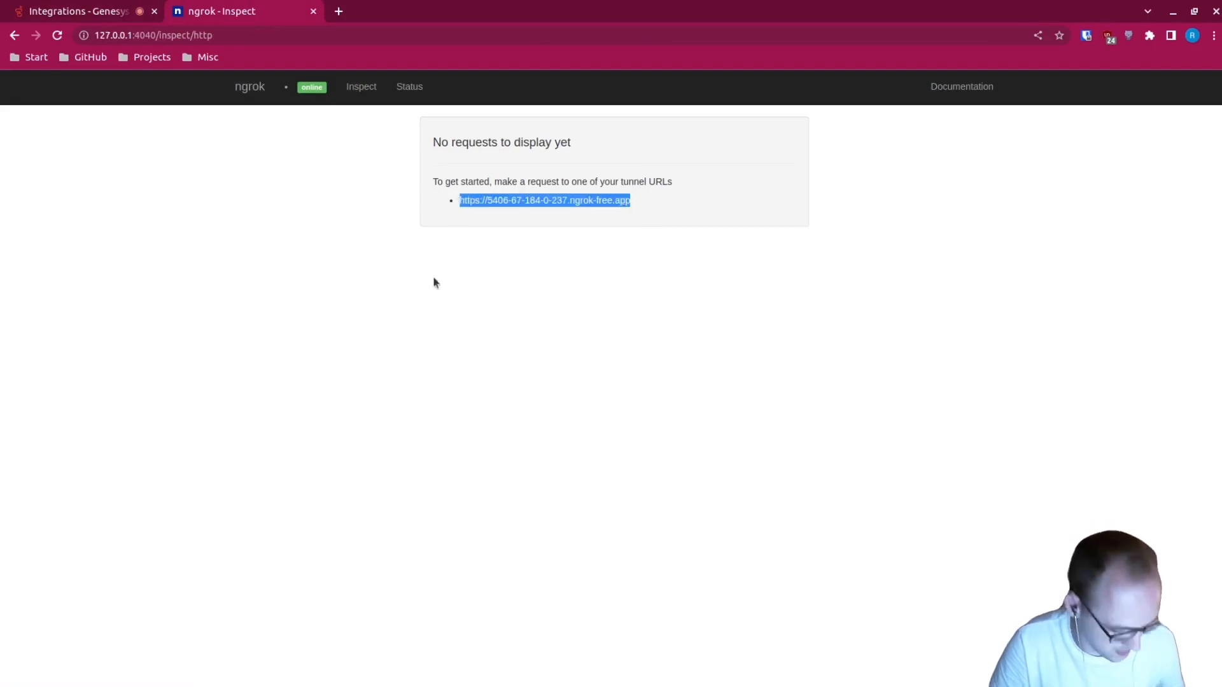
pyautogui.click(75, 12)
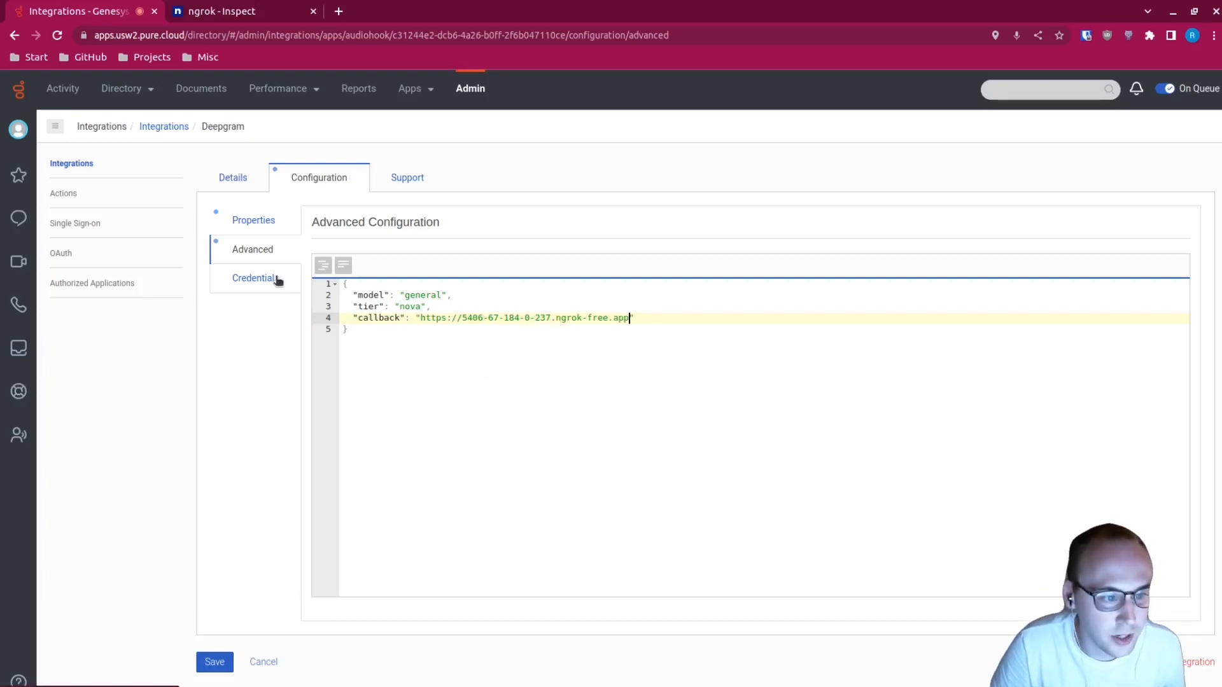
# Step: Configure the Deepgram API key under Credentials and save the integration
pyautogui.click(255, 278)
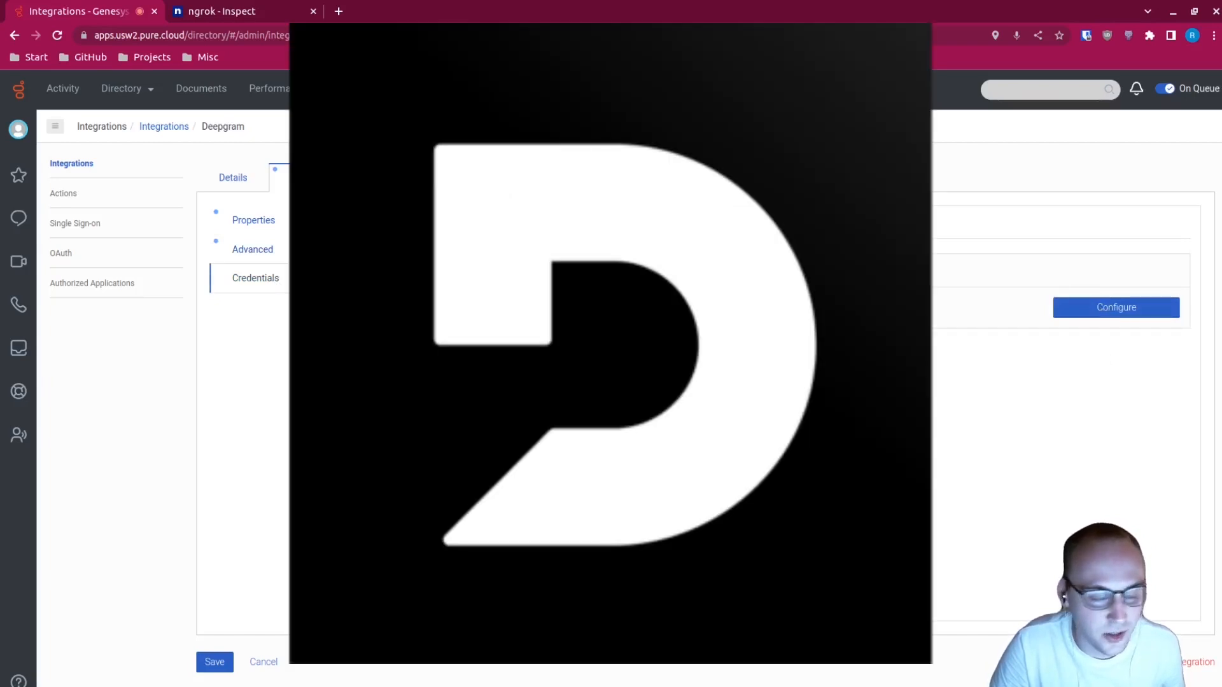
pyautogui.click(1115, 307)
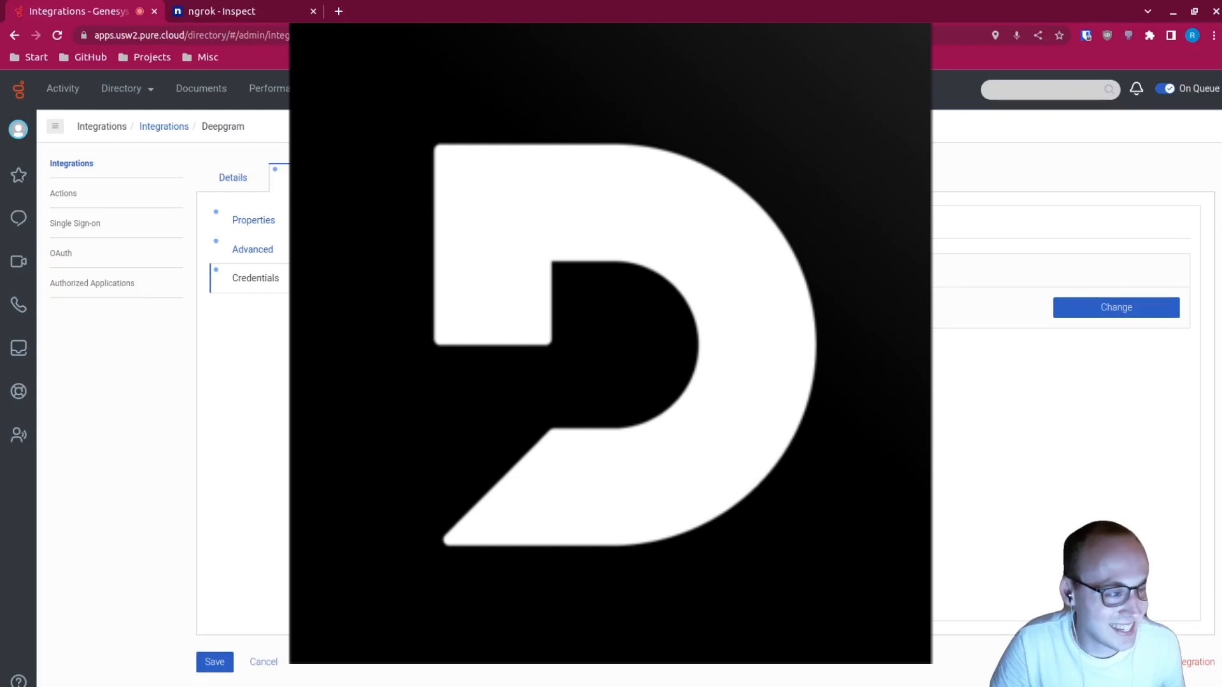
pyautogui.click(213, 662)
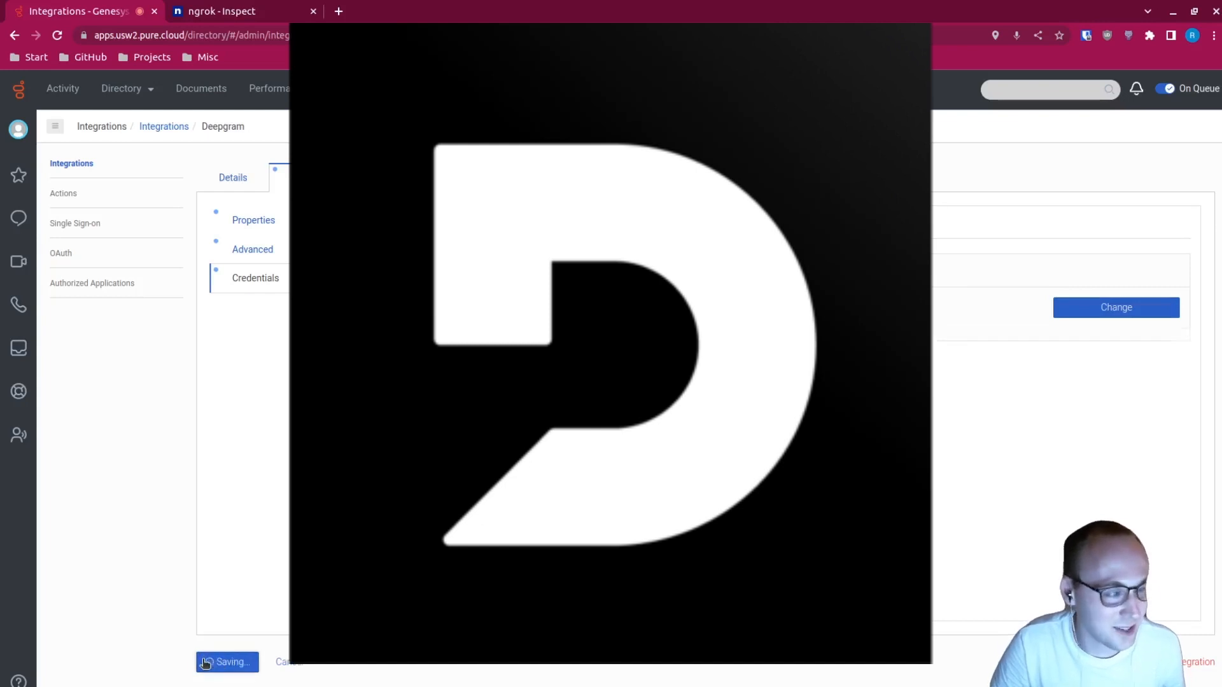
pyautogui.click(226, 662)
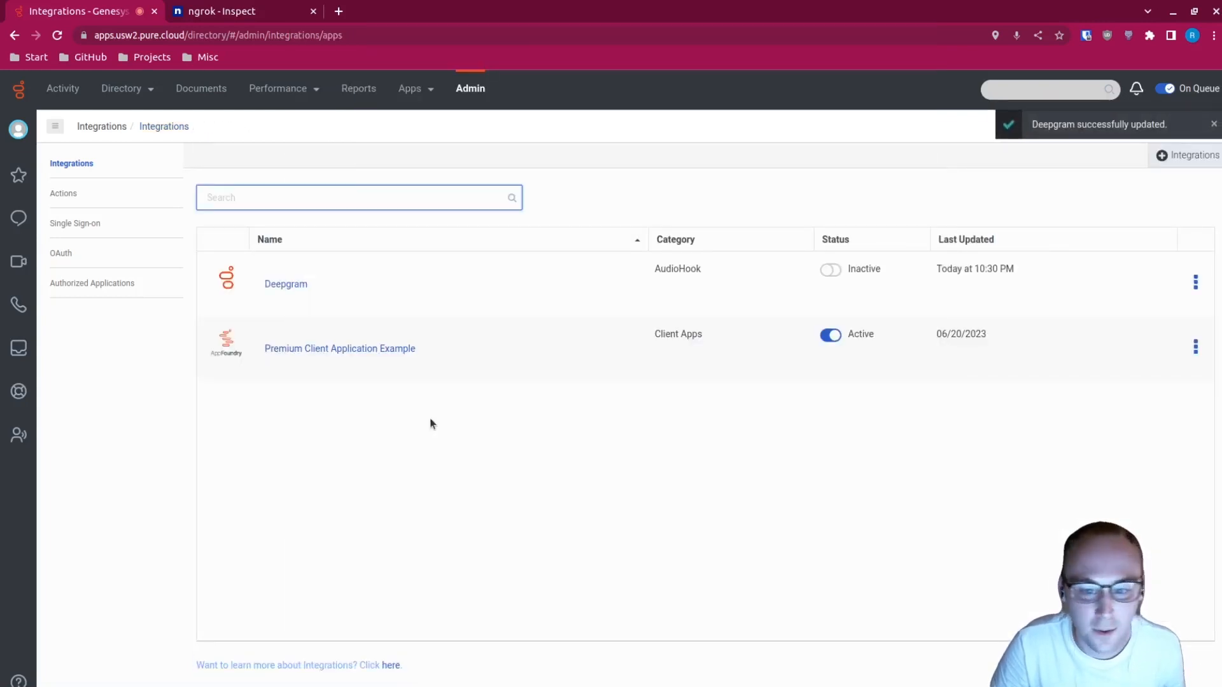
# Step: Toggle the Deepgram integration's status to active and confirm the change
pyautogui.click(828, 269)
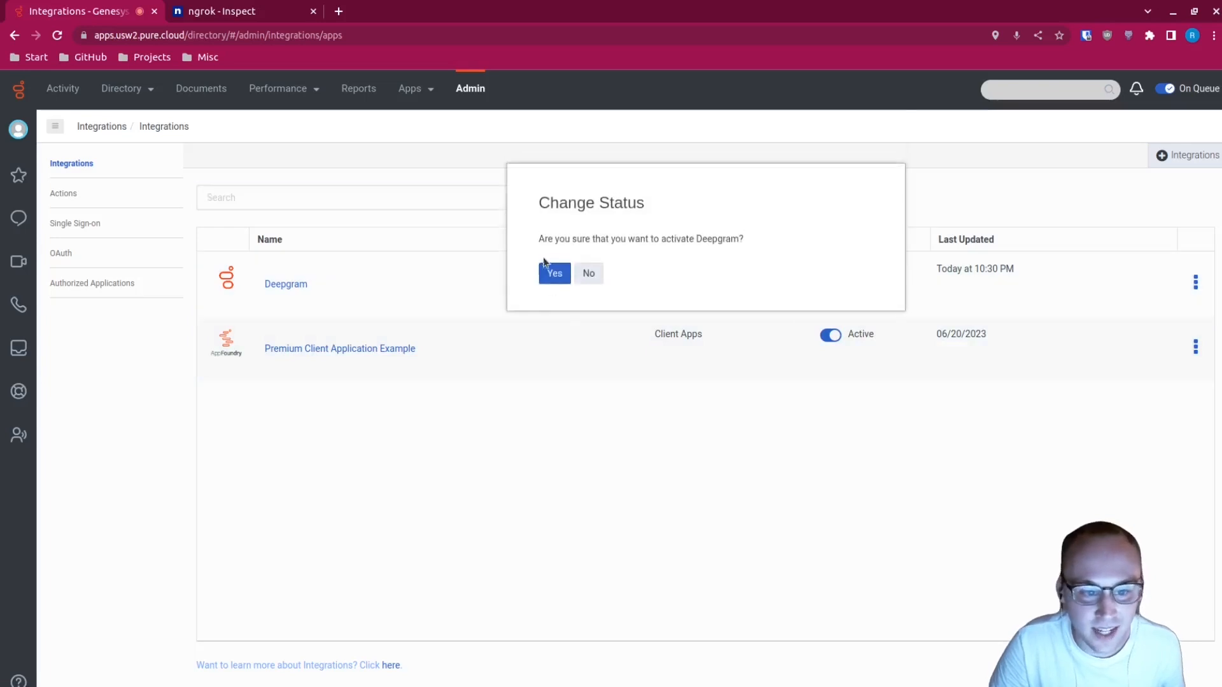
pyautogui.click(554, 273)
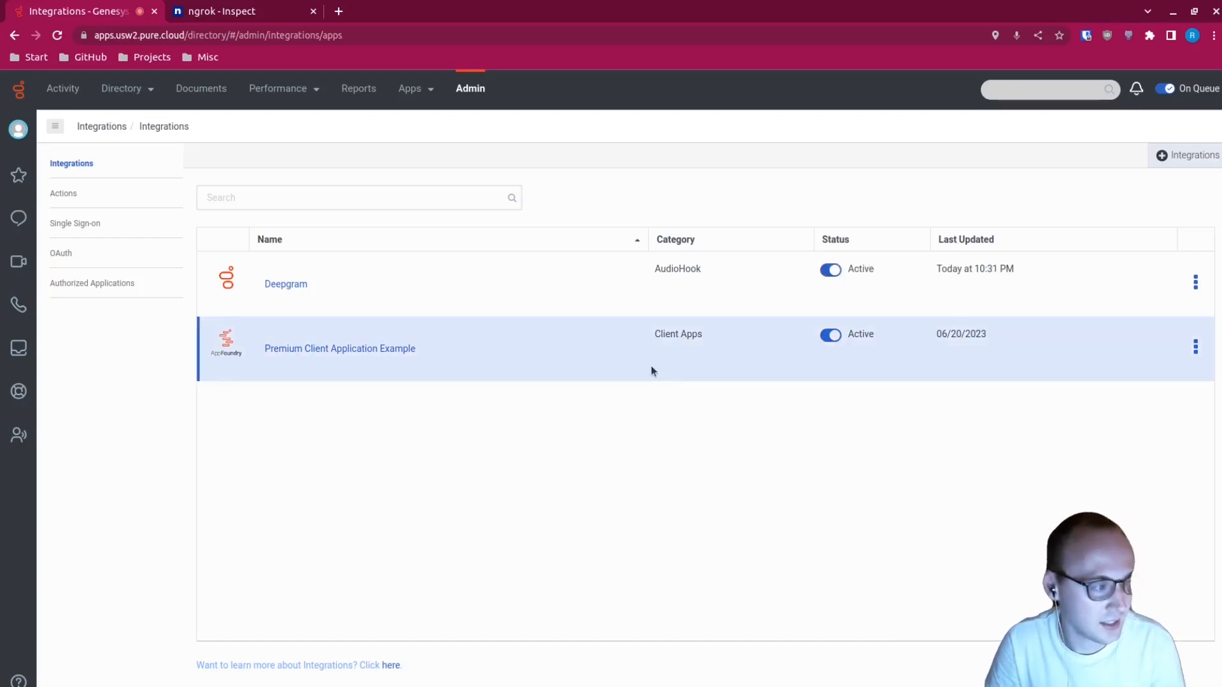
pyautogui.moveTo(729, 369)
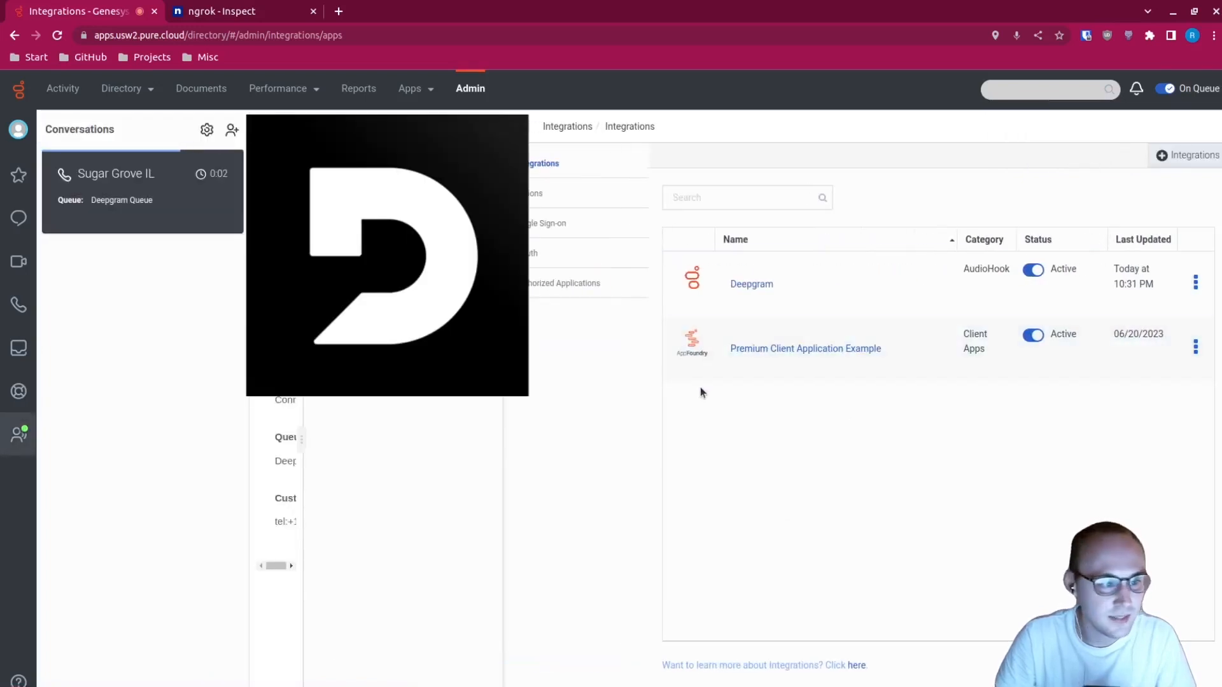
# Step: View the Conversations panel showing the connected test call in the Deepgram Queue
pyautogui.click(227, 12)
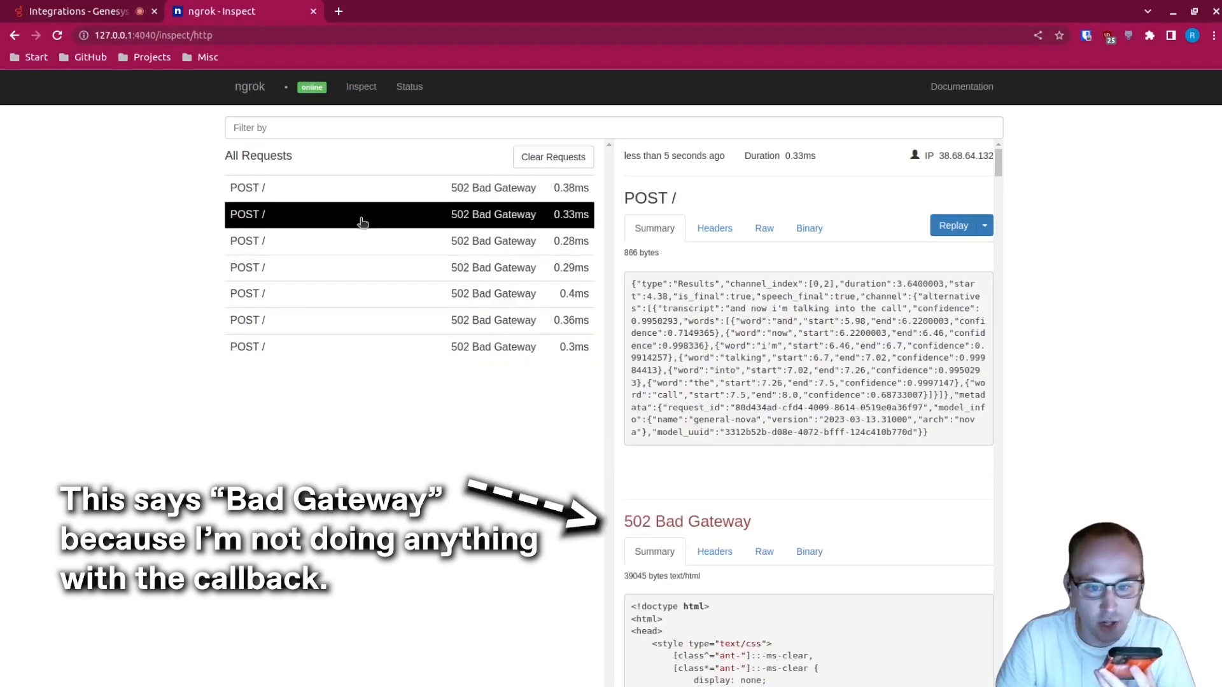
# Step: Highlight a transcript phrase in a callback body, then inspect the newest POST request's call metadata
pyautogui.moveTo(730, 309); pyautogui.dragTo(878, 308)
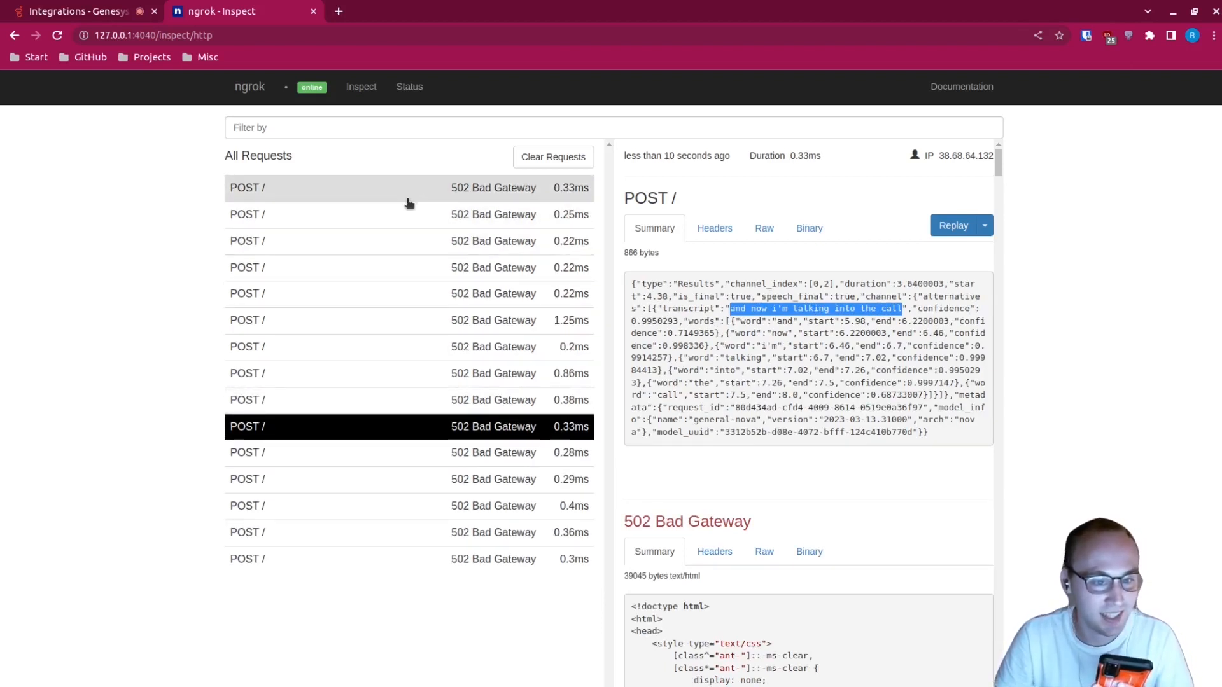
pyautogui.click(352, 189)
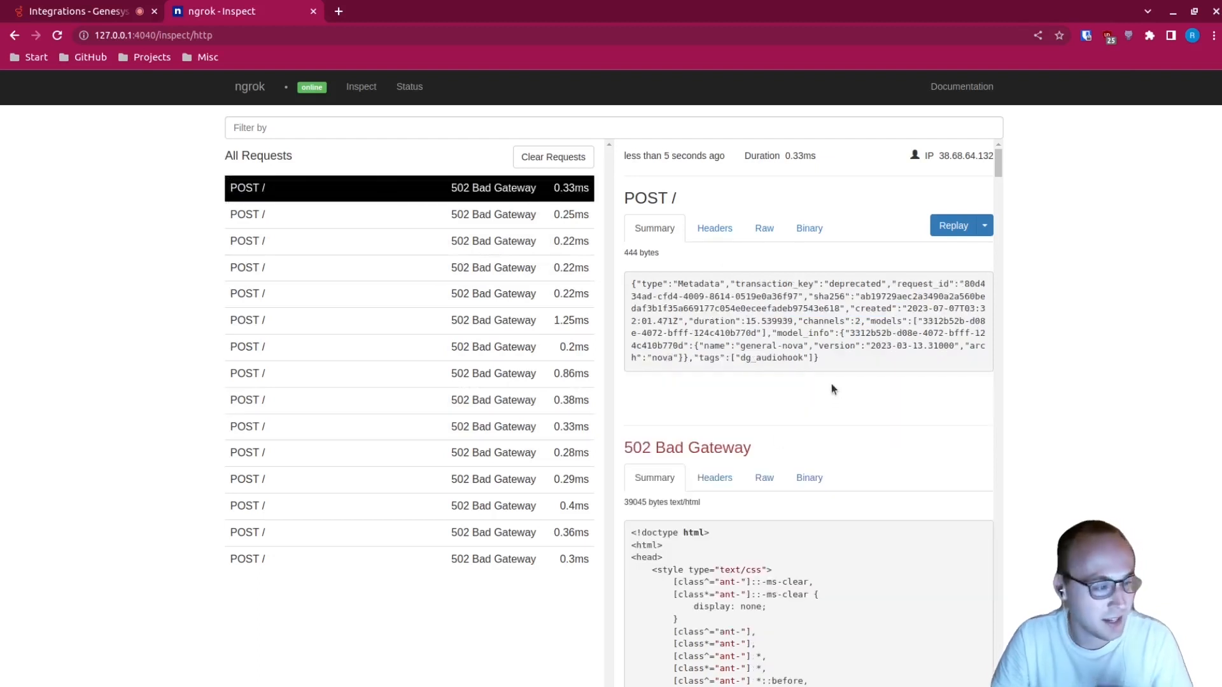